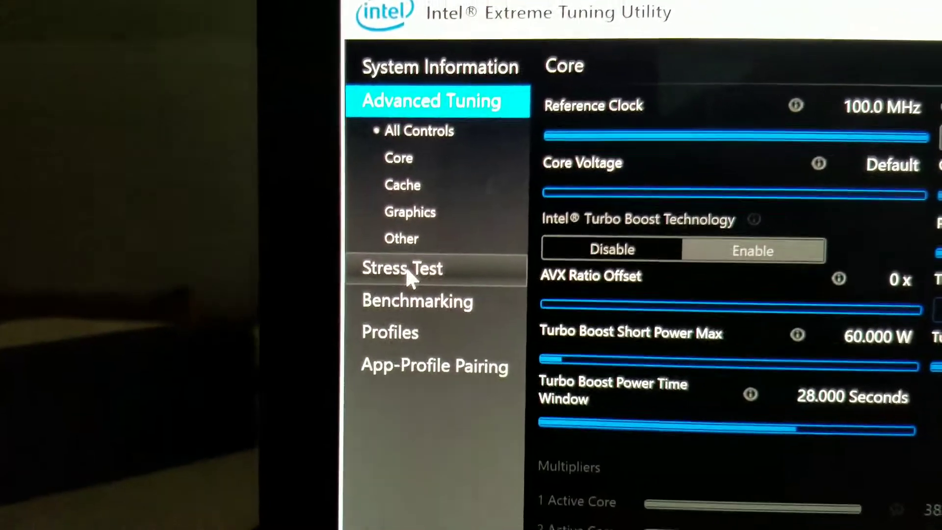
Switch from core tuning to the Stress Test section in the navigation pane
left_click(402, 268)
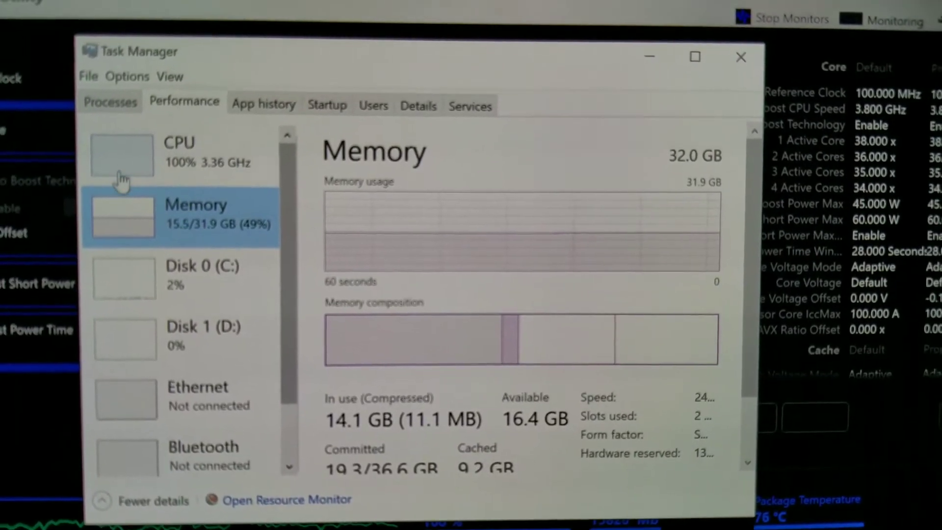
Show the CPU performance details confirming the i7-7700HQ at 100% utilization, 3.36 GHz
left_click(124, 162)
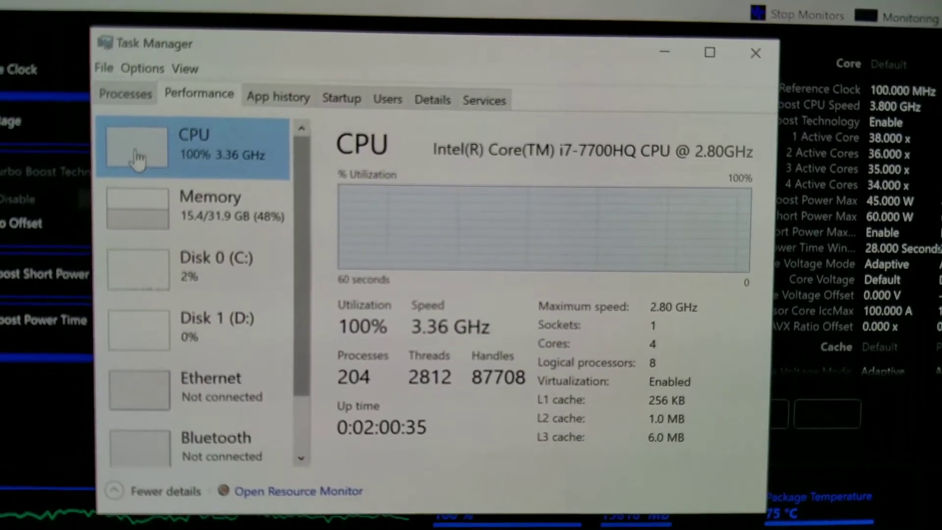